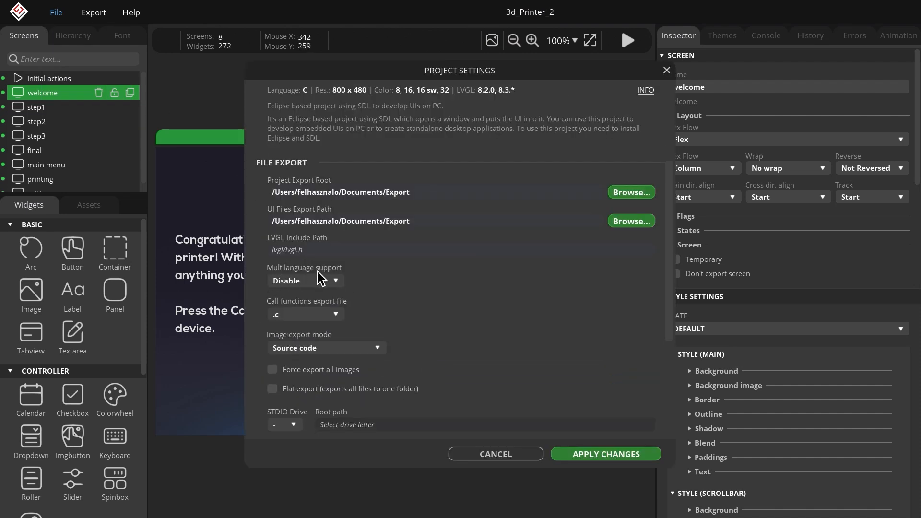
Switch Multilanguage support to Enable in Project Settings and apply the changes.
left_click(305, 280)
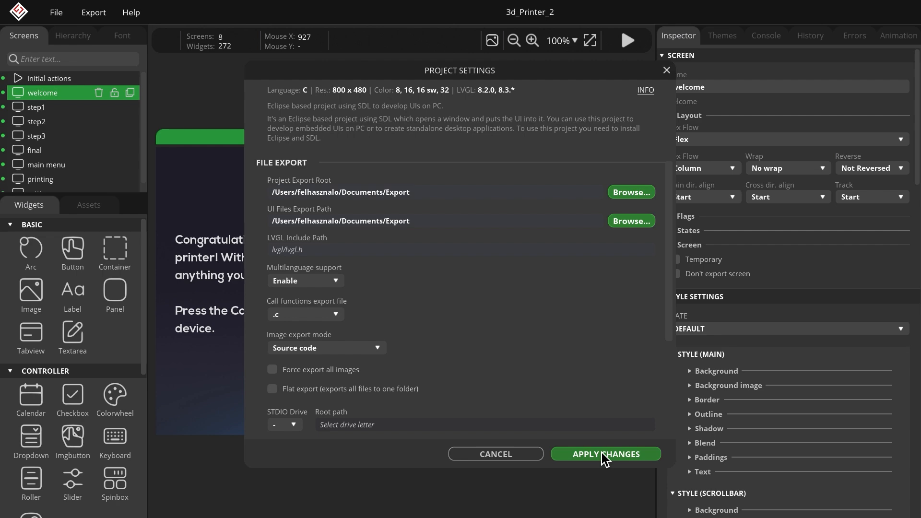
left_click(604, 453)
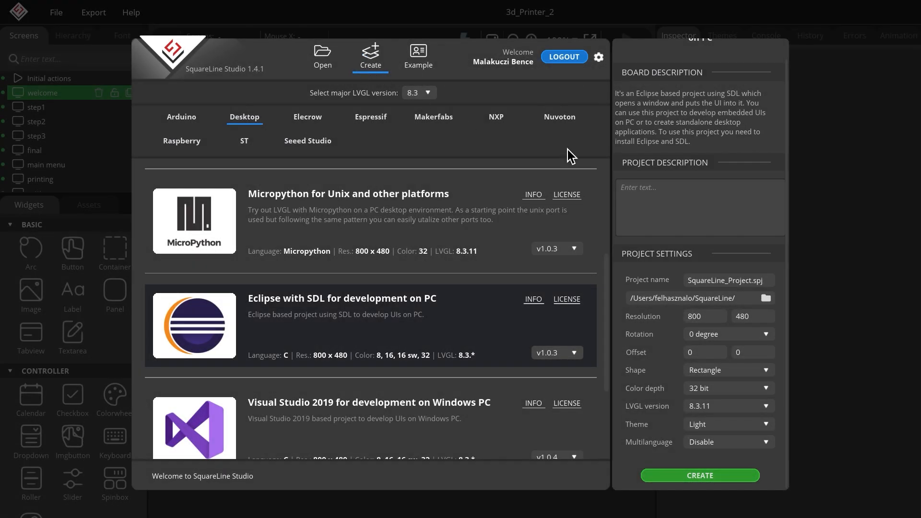
mouse_move(664, 367)
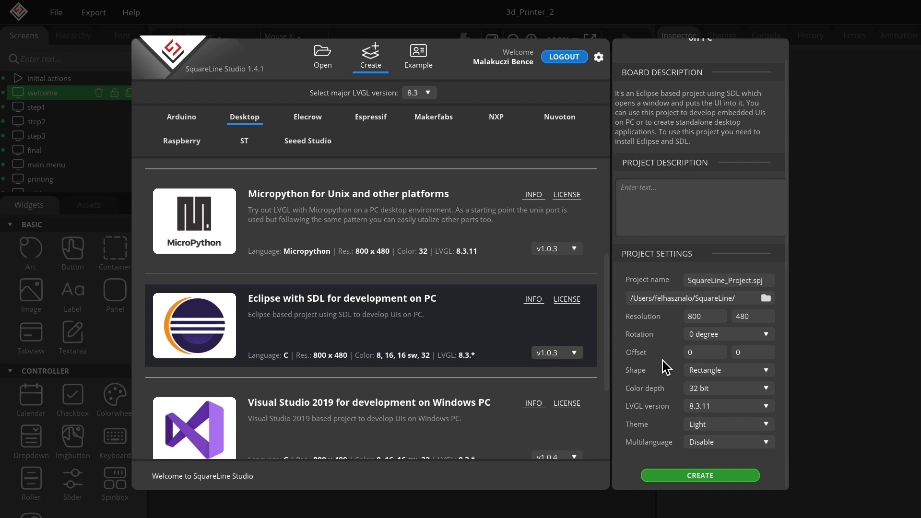
mouse_move(717, 451)
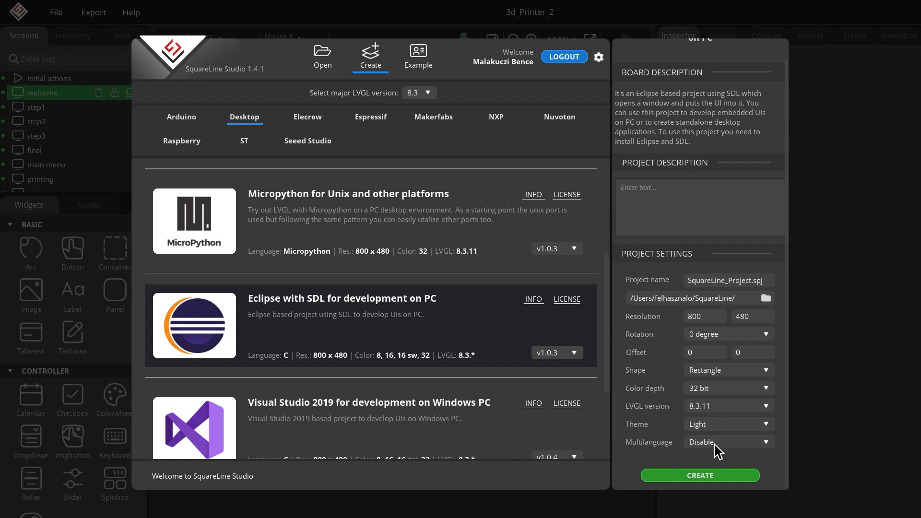
Set Multilanguage to Enable for the new Eclipse with SDL desktop project.
left_click(728, 442)
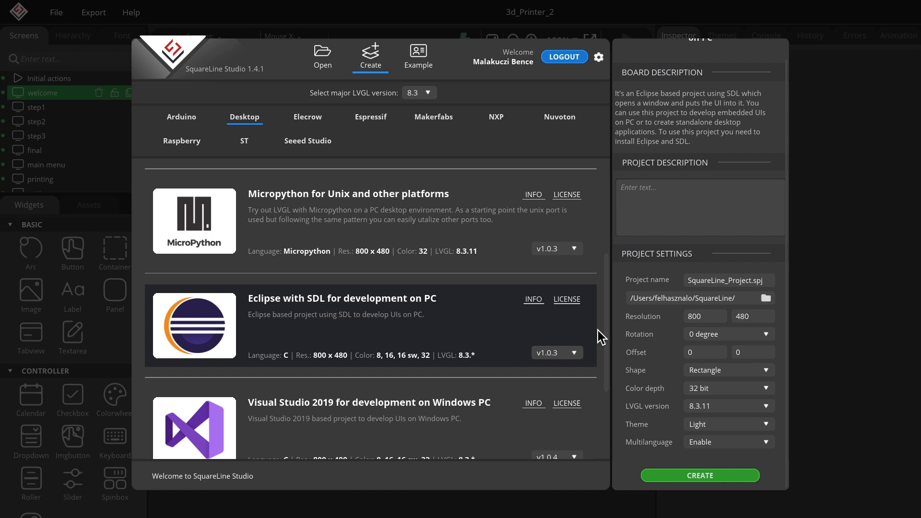
mouse_move(363, 92)
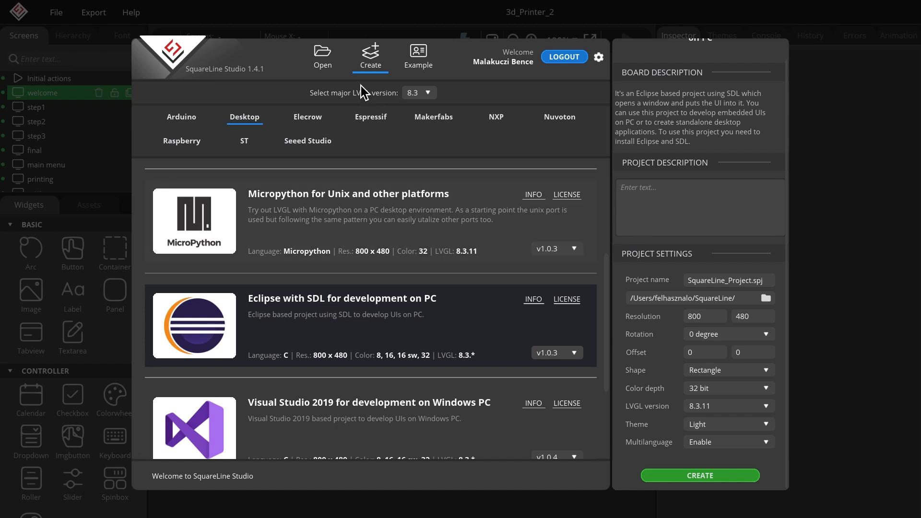
left_click(322, 56)
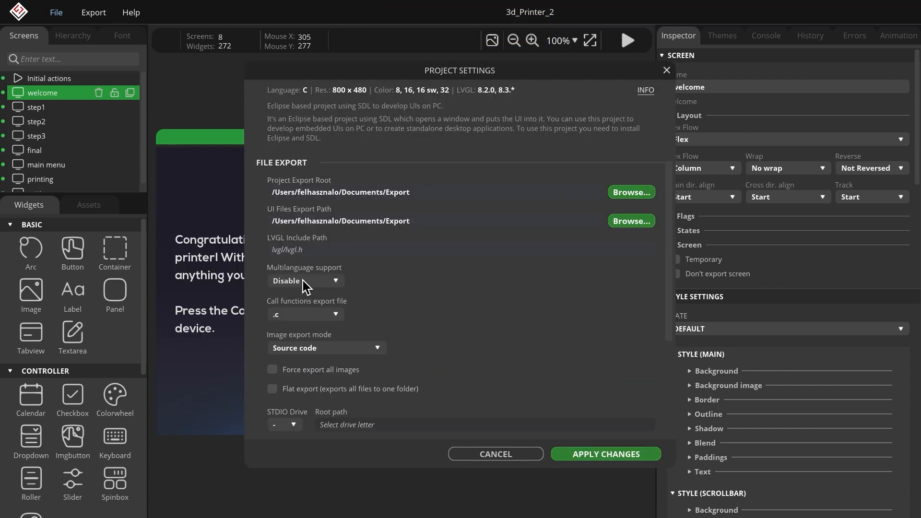
Set Multilanguage support to Enable in the 3d_Printer_2 settings and apply it.
left_click(305, 281)
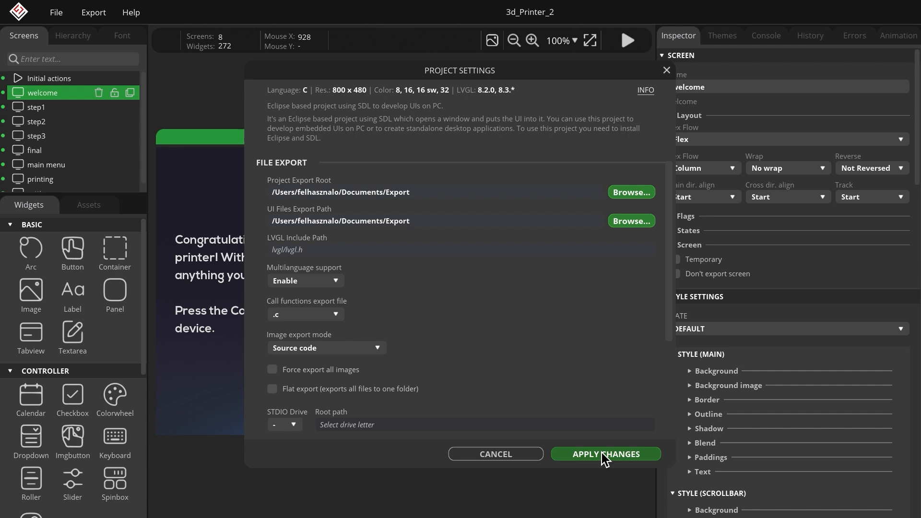
left_click(605, 453)
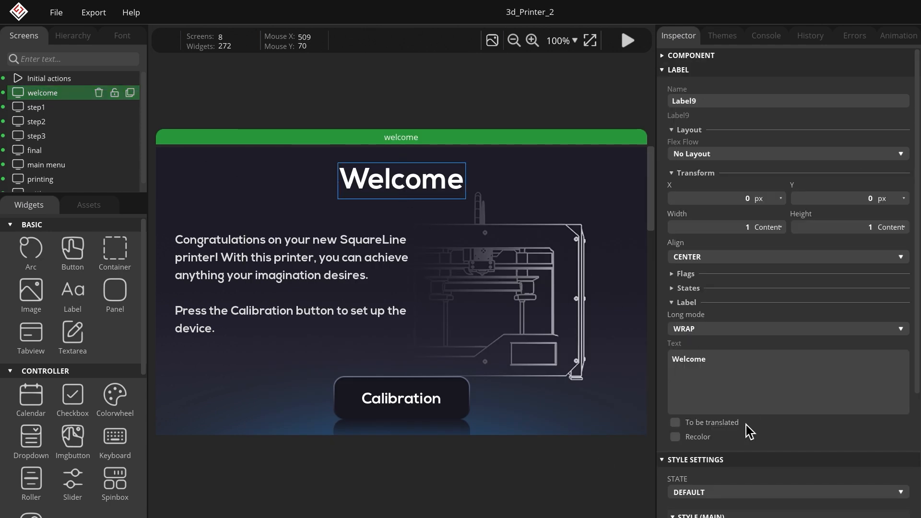
mouse_move(733, 438)
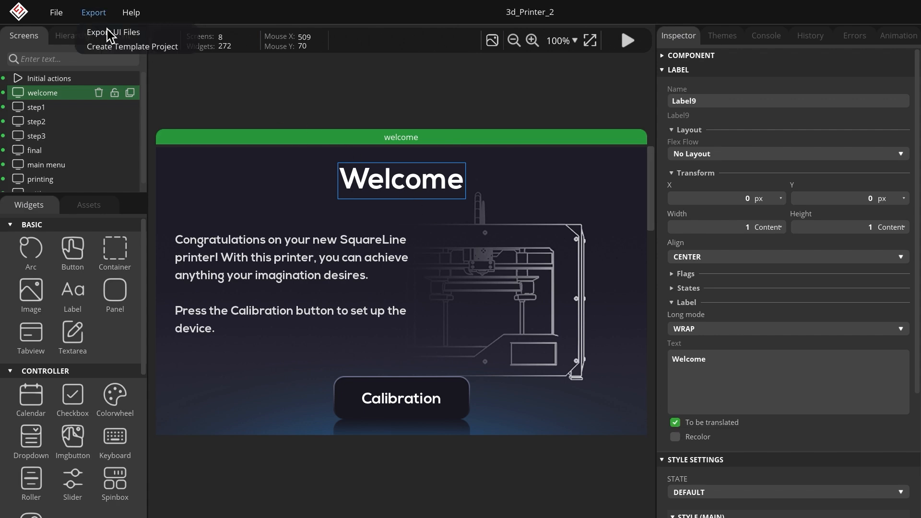
Export the UI files so the translated Welcome label text is wrapped in _().
left_click(113, 32)
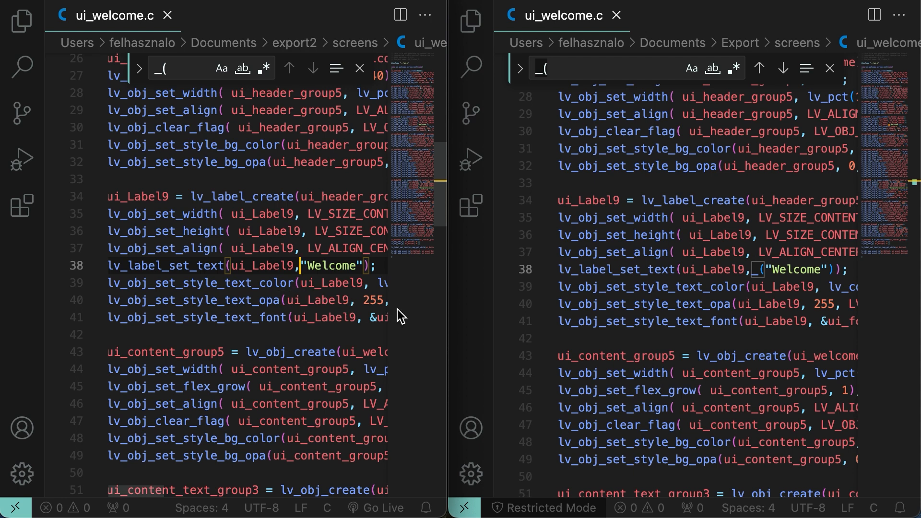
mouse_move(371, 310)
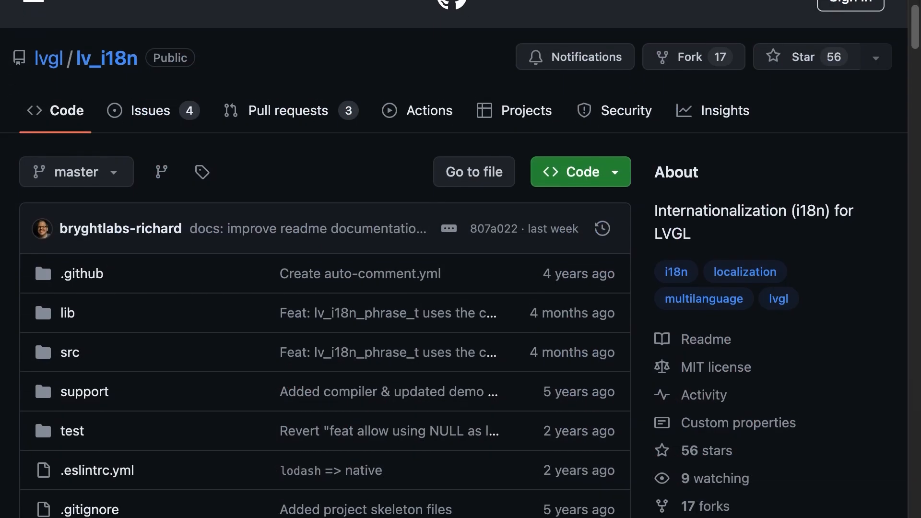
Scroll the lv_i18n README to the Quick overview and npm install instructions.
scroll("down", 3)
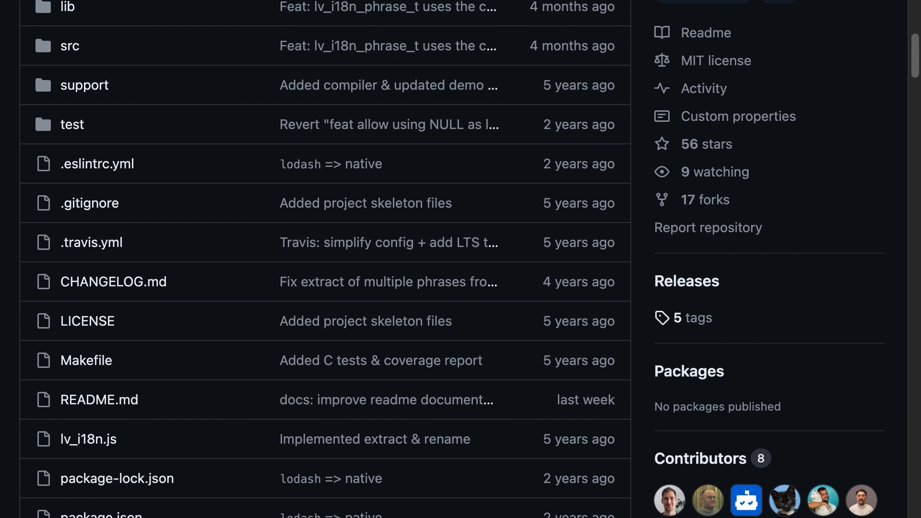
scroll("down", 3)
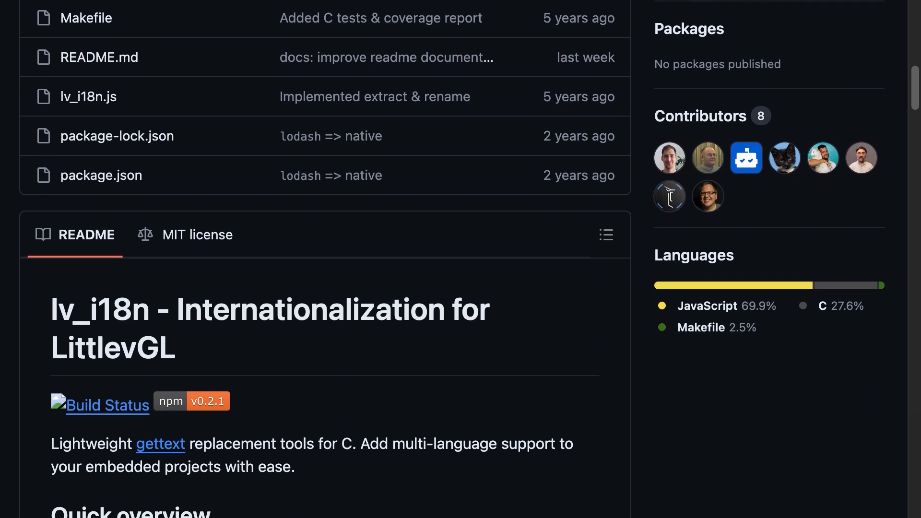
scroll("down", 3)
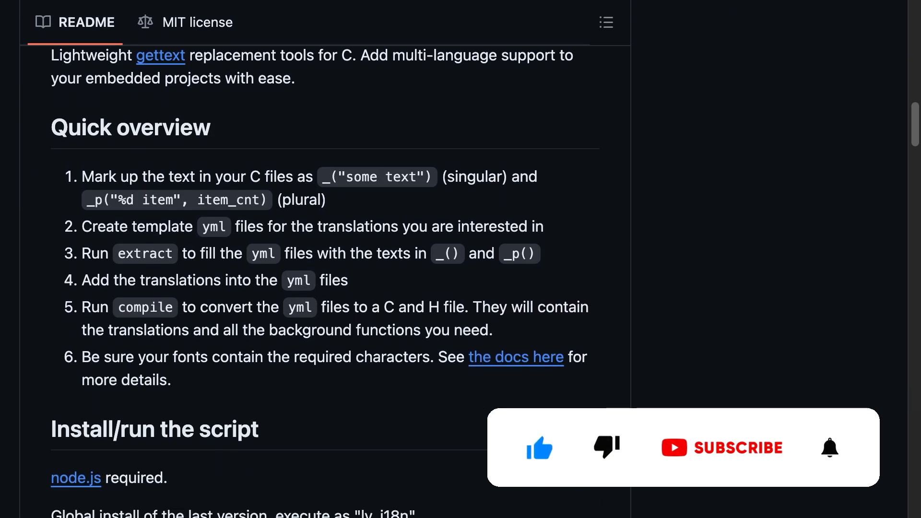
scroll("down", 3)
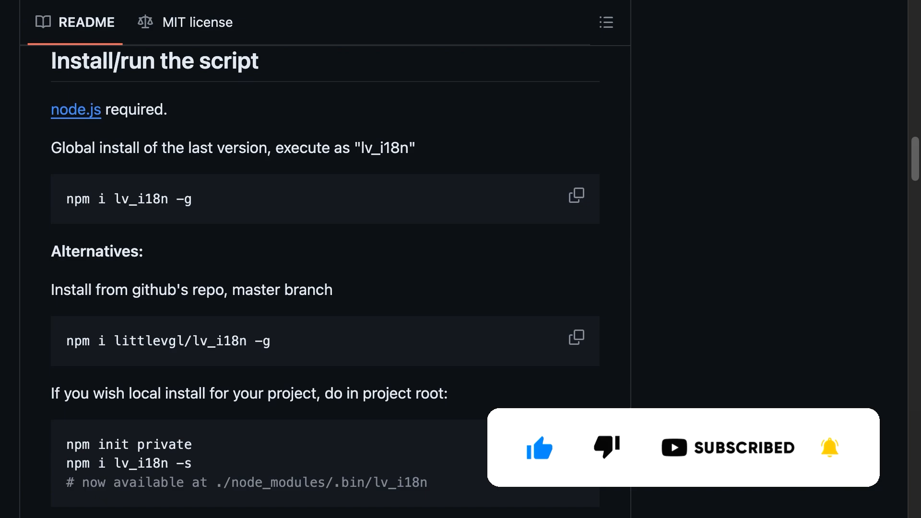